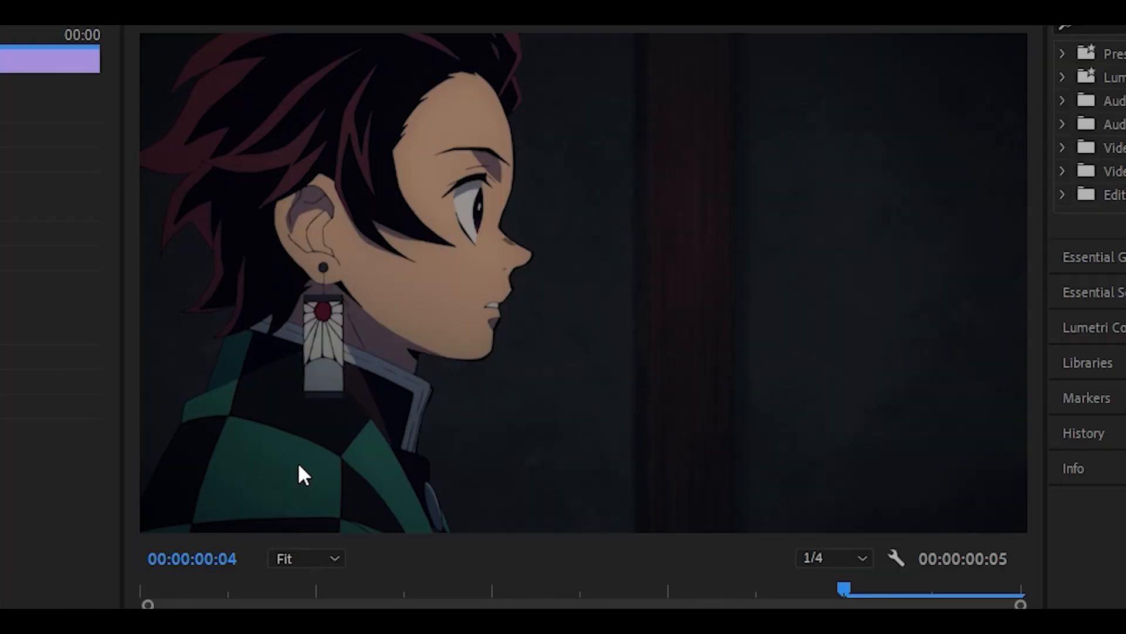
mouse_move(303, 507)
type("bcc linear")
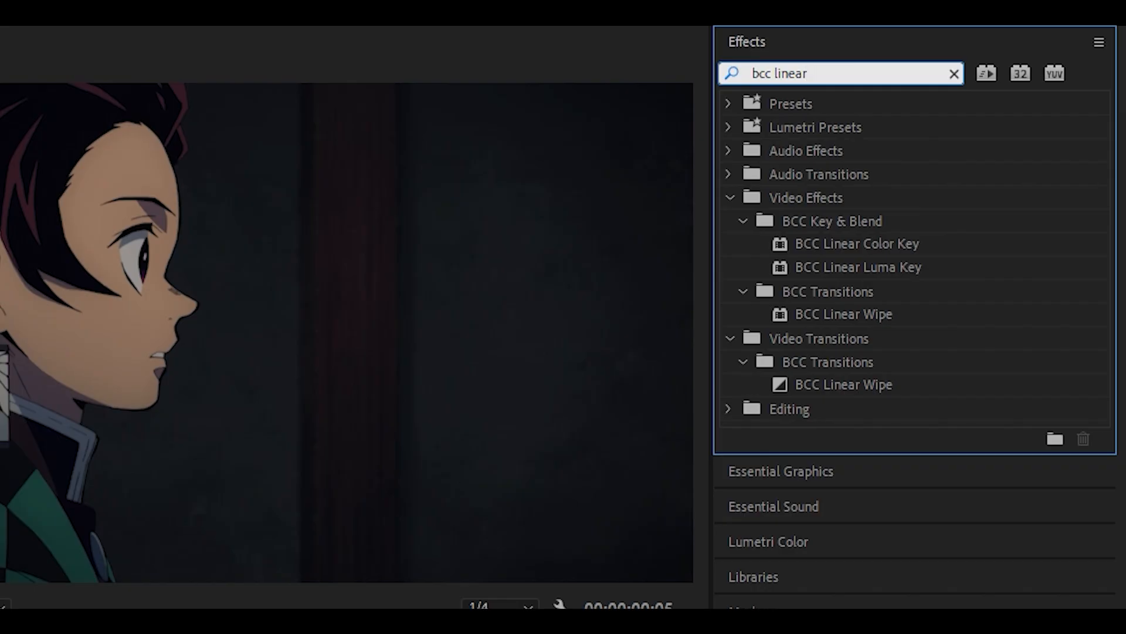
Step: Apply BCC Linear Color Key to the upper clip on V2
left_click(857, 244)
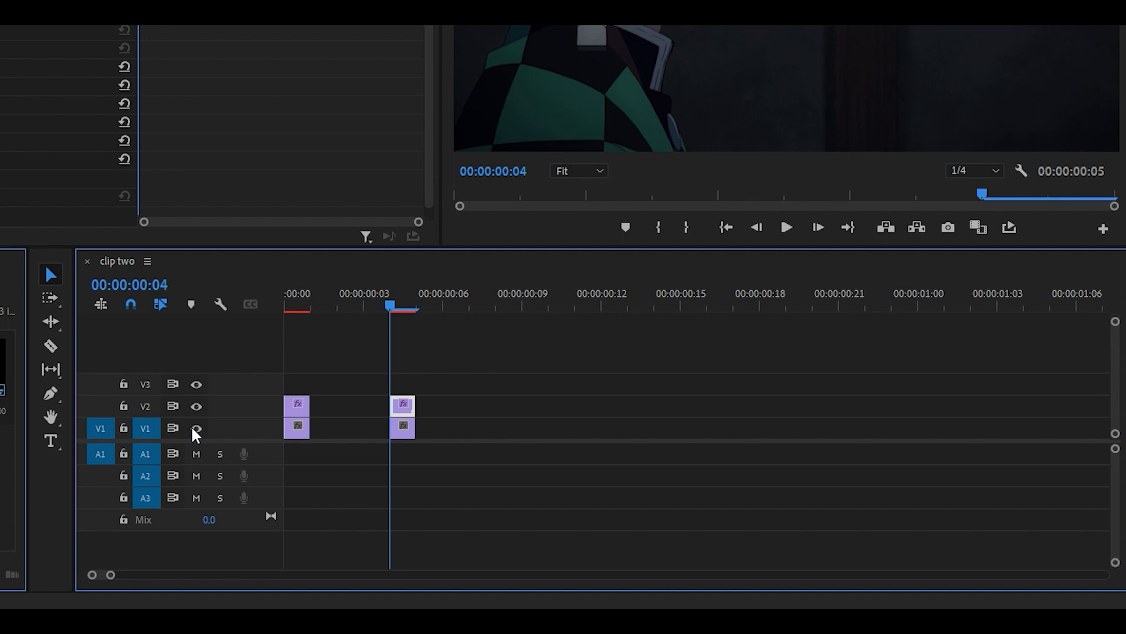
mouse_move(196, 429)
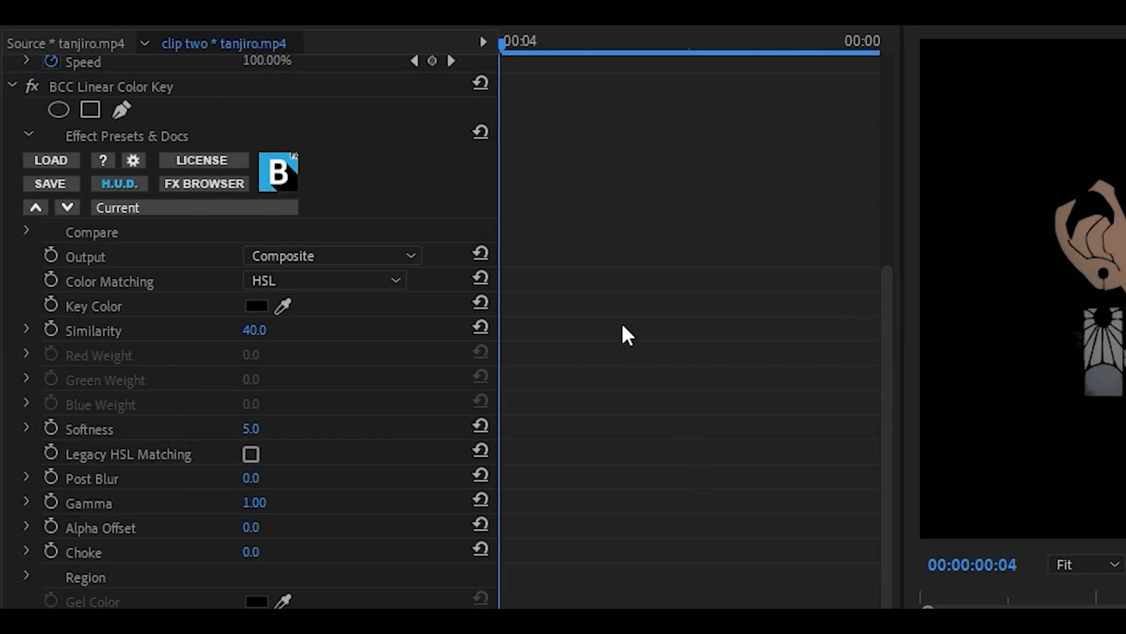
mouse_move(122, 314)
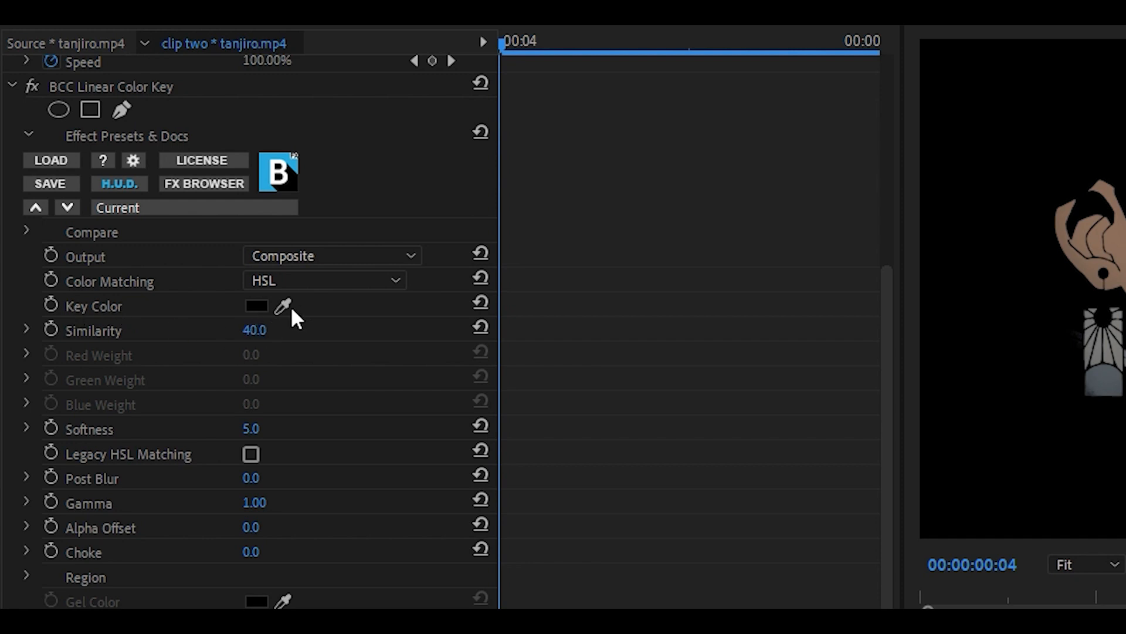
Step: Sample the jacket's dark green as the key colour with the eyedropper
left_click(283, 305)
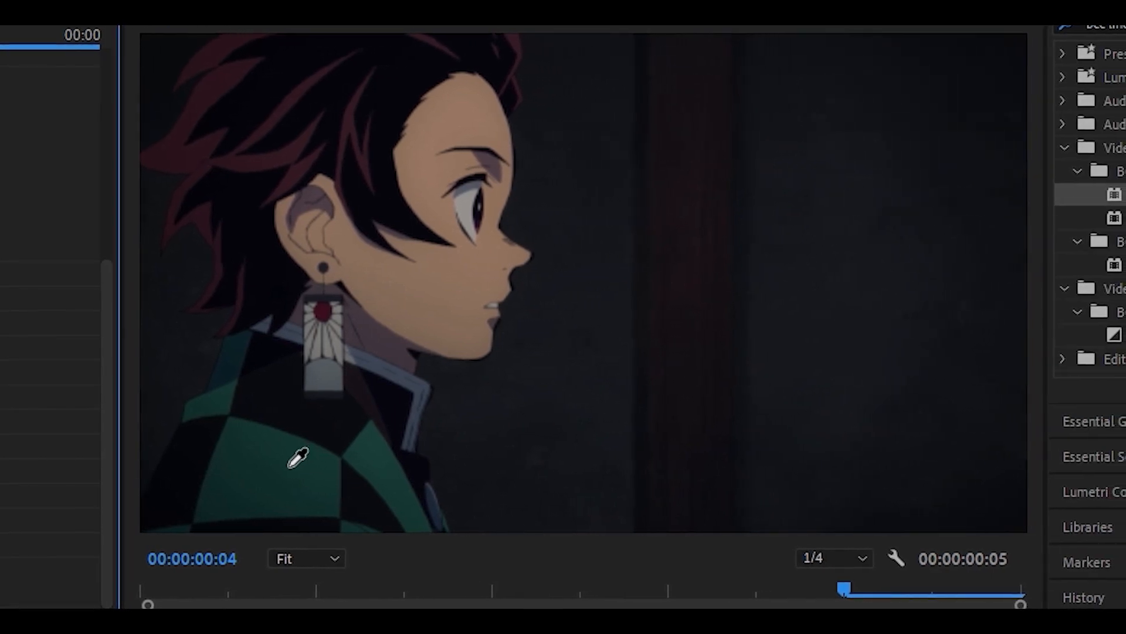
mouse_move(294, 468)
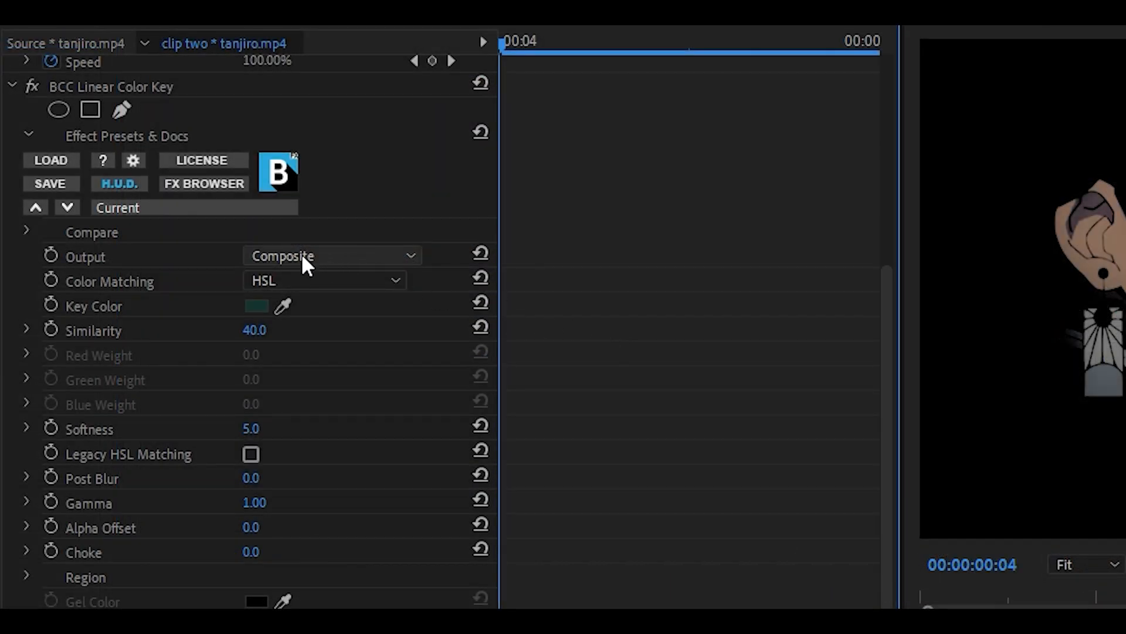
Step: Set the key's Output to Composite - Inv Alpha so the jacket is kept
left_click(332, 256)
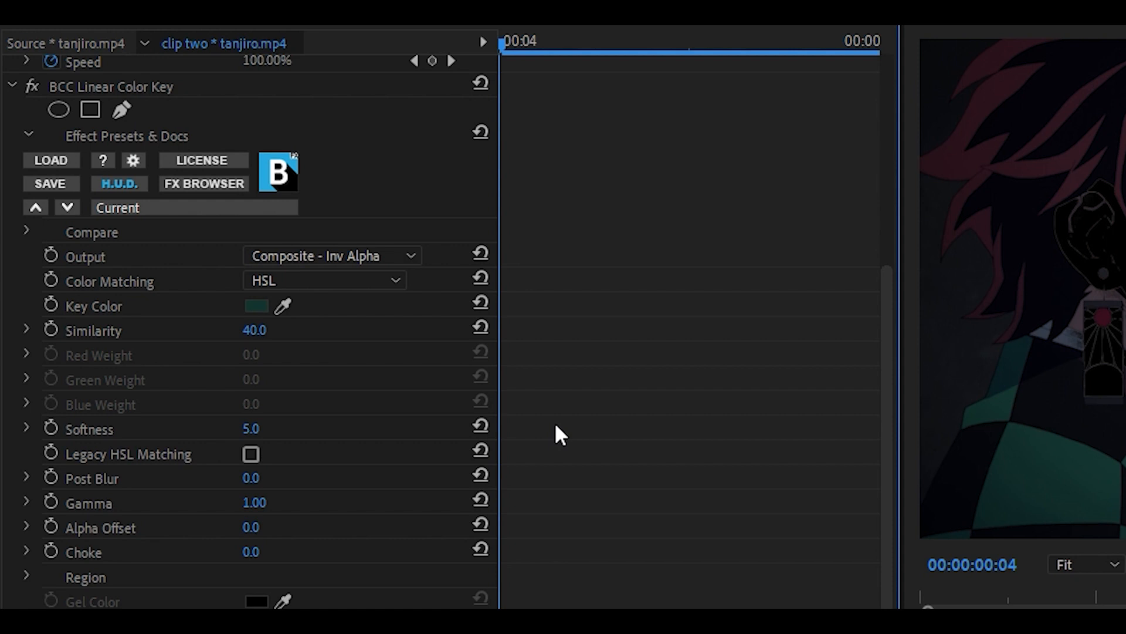
mouse_move(122, 345)
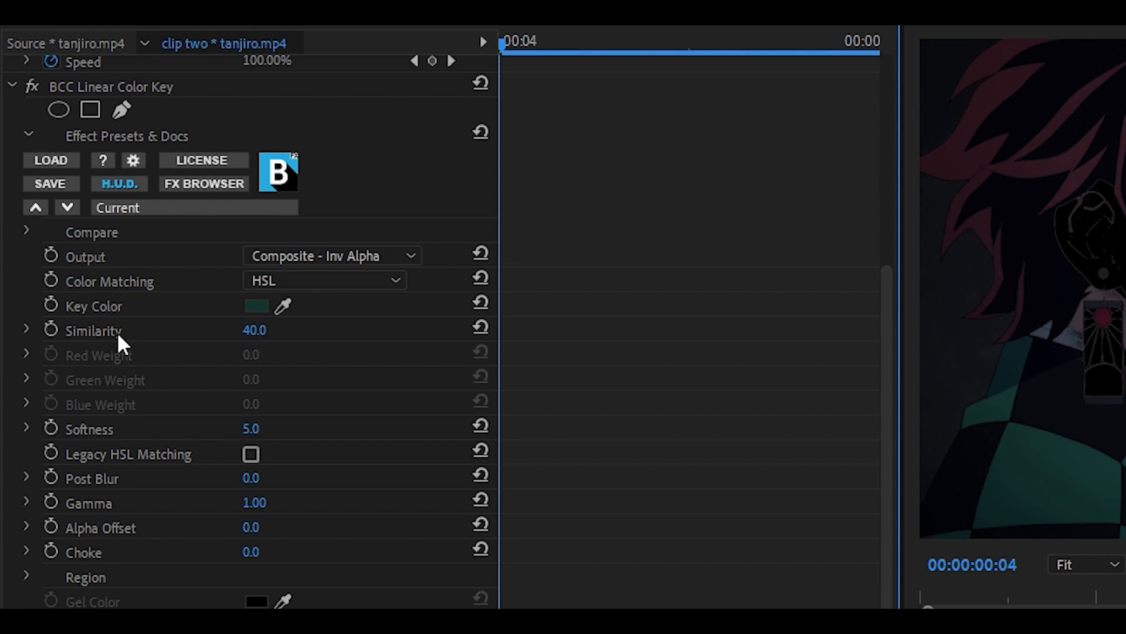
mouse_move(130, 494)
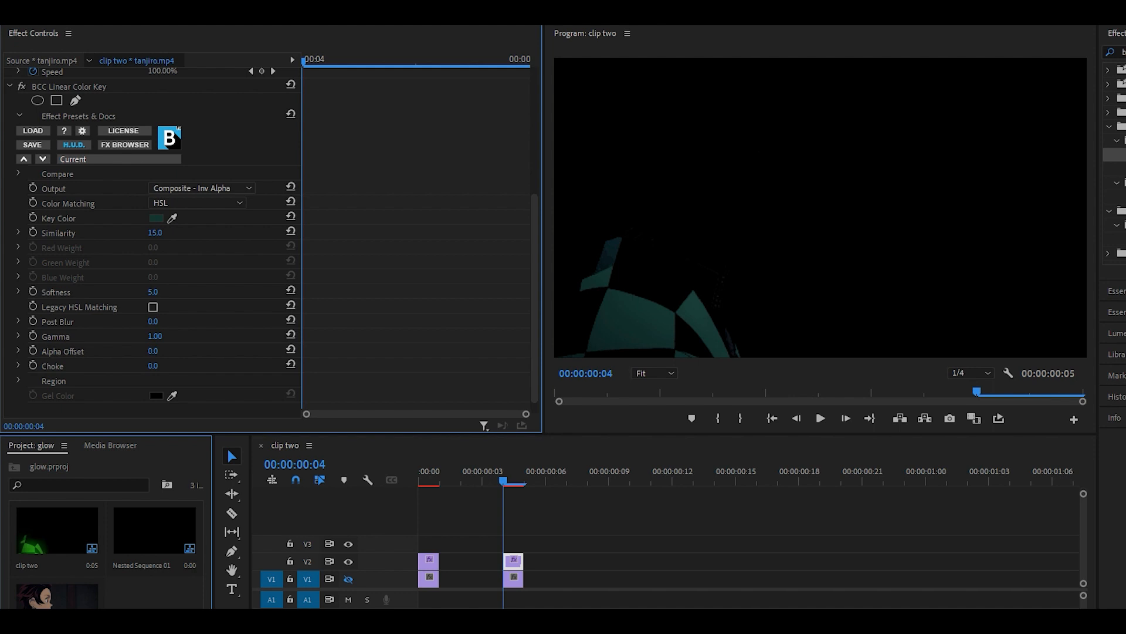
Step: Set Similarity 15, Choke -5, Post Blur 5, then search 'bcc hue' for Hue-Sat-Lightness
double_click(155, 233)
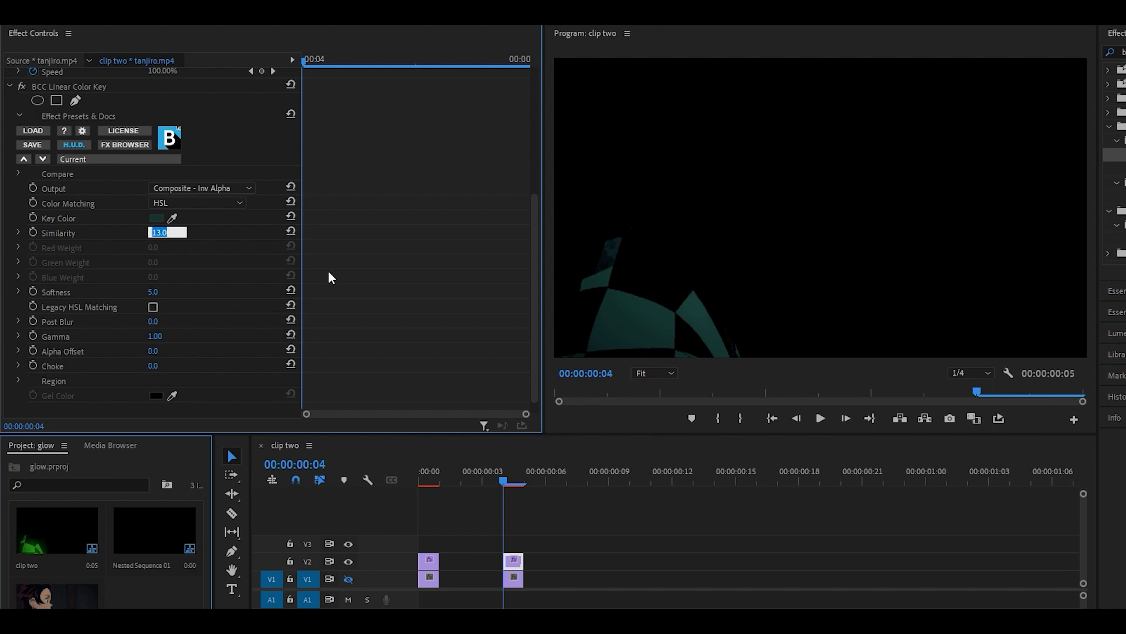
mouse_move(442, 284)
type("15")
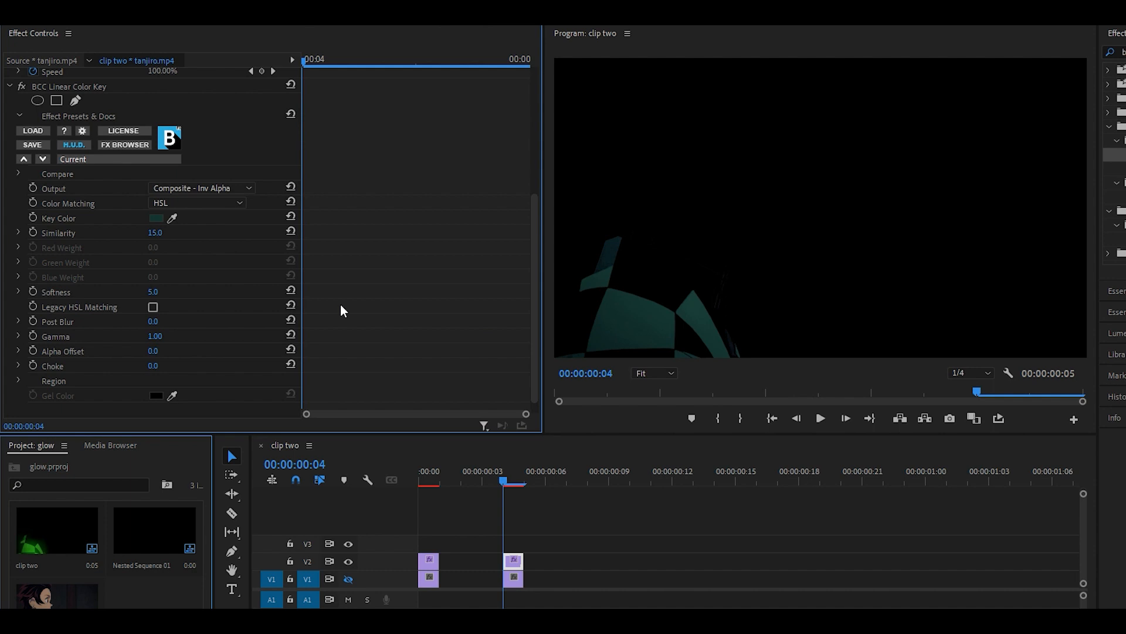
mouse_move(178, 351)
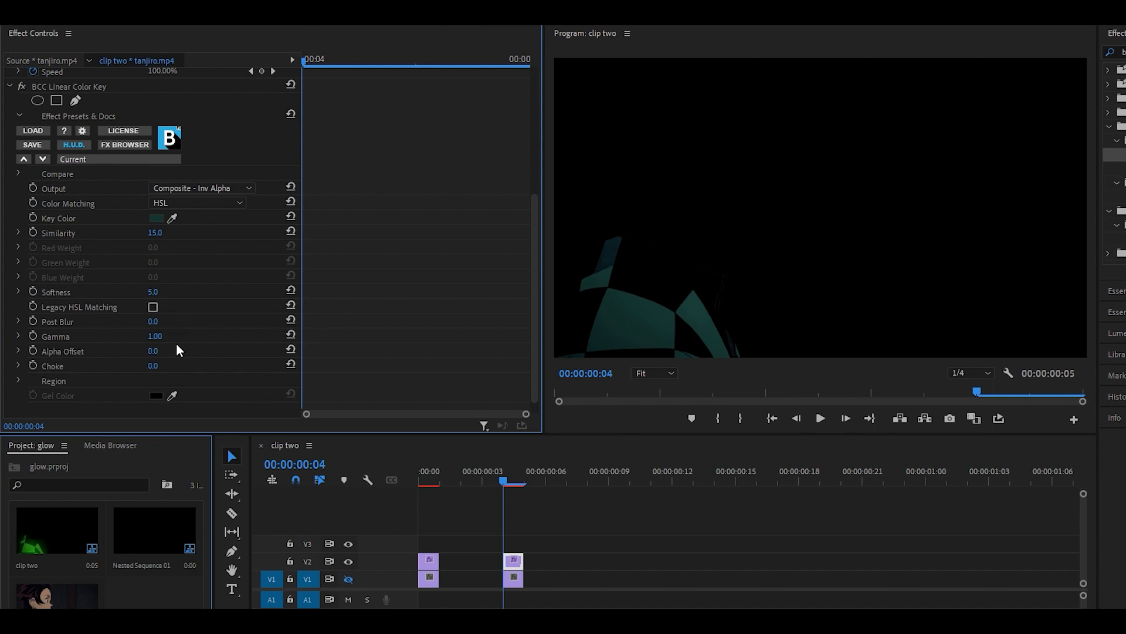
mouse_move(175, 366)
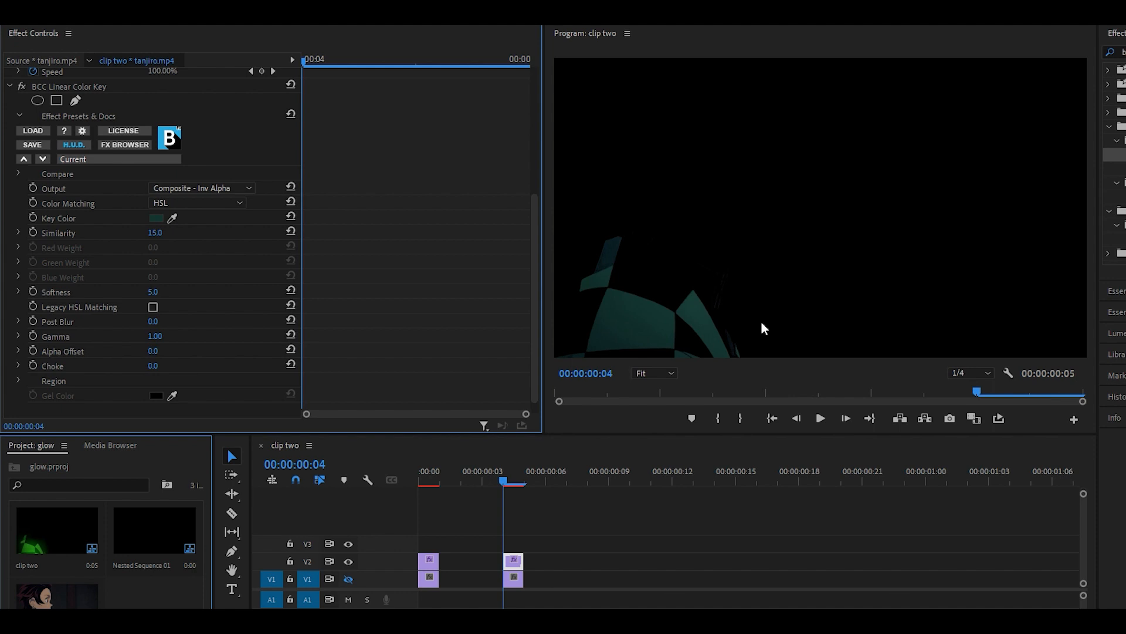
mouse_move(745, 290)
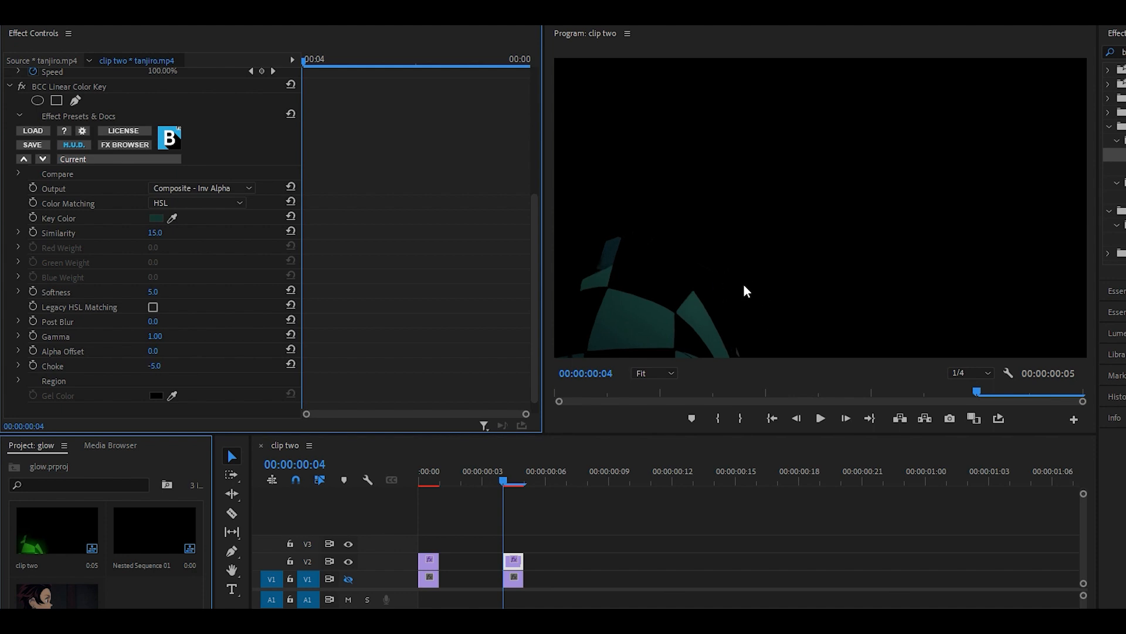
mouse_move(145, 327)
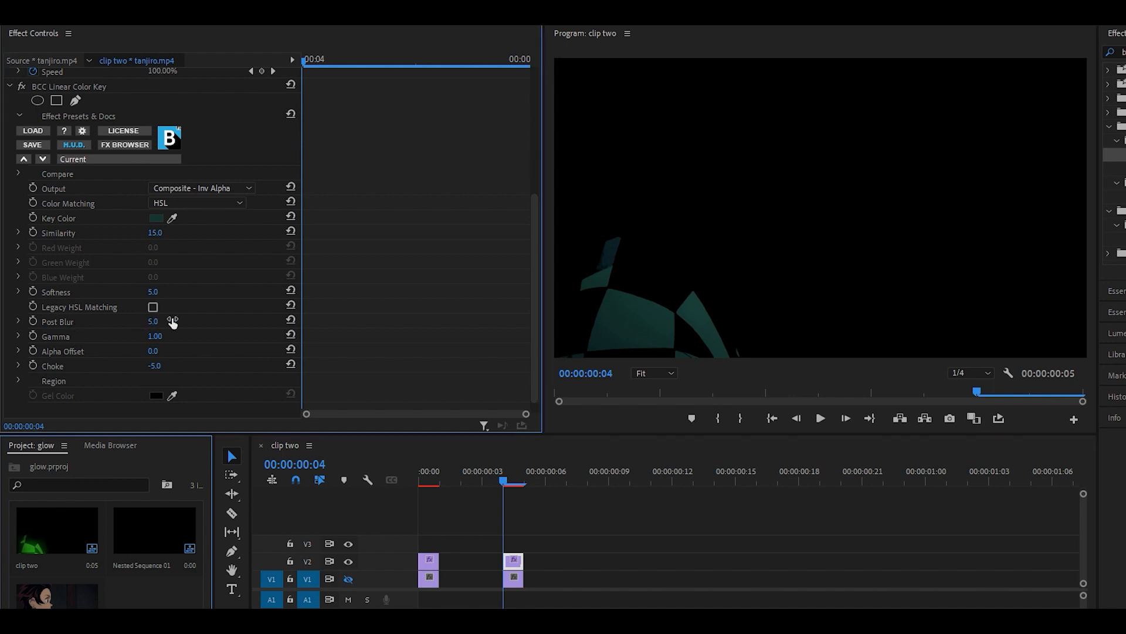
type("bcc hue")
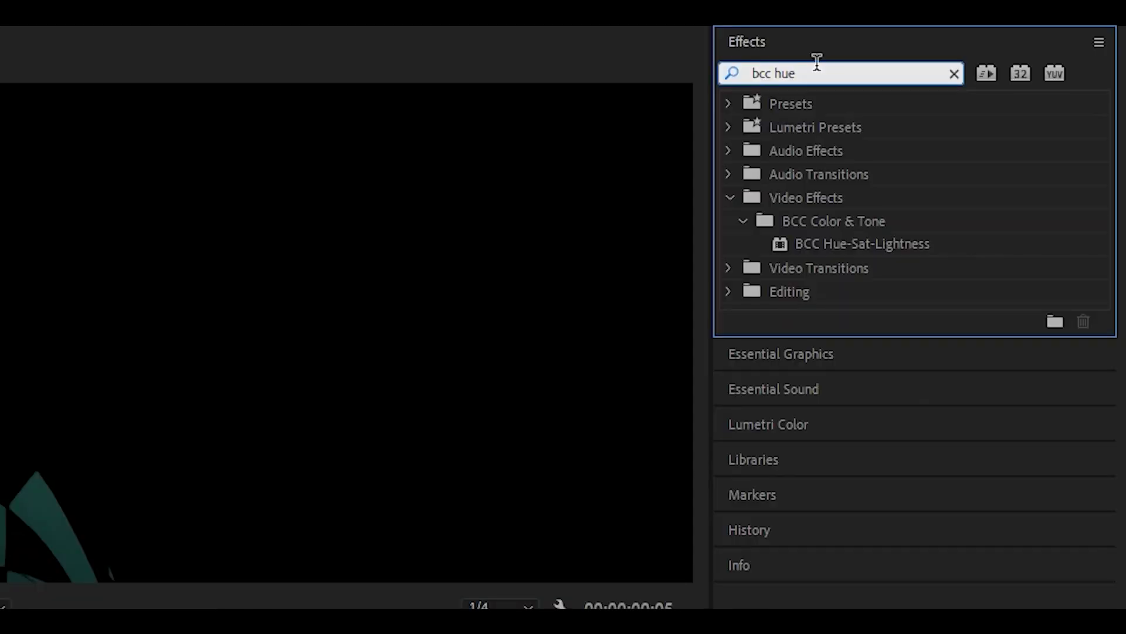
mouse_move(824, 252)
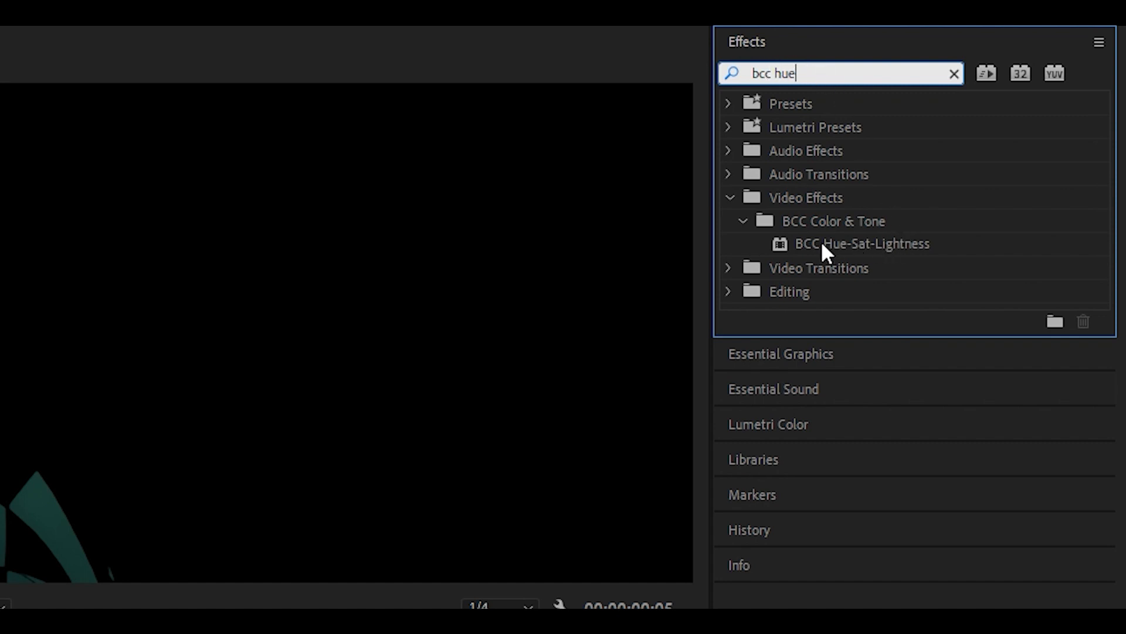
mouse_move(851, 255)
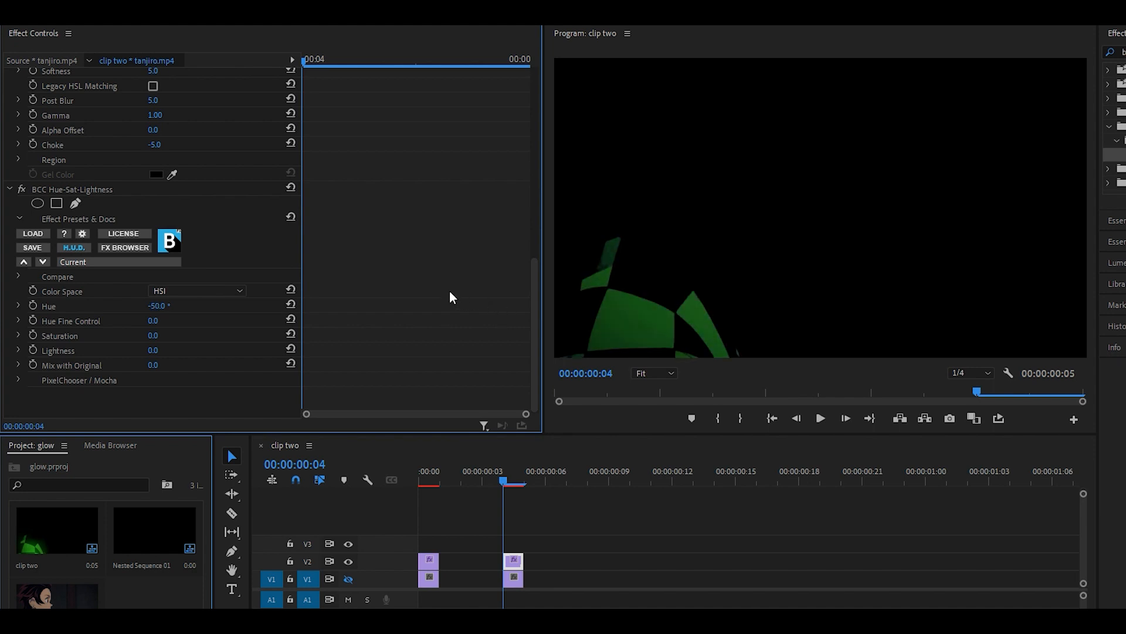
mouse_move(367, 314)
type("cc glow obs")
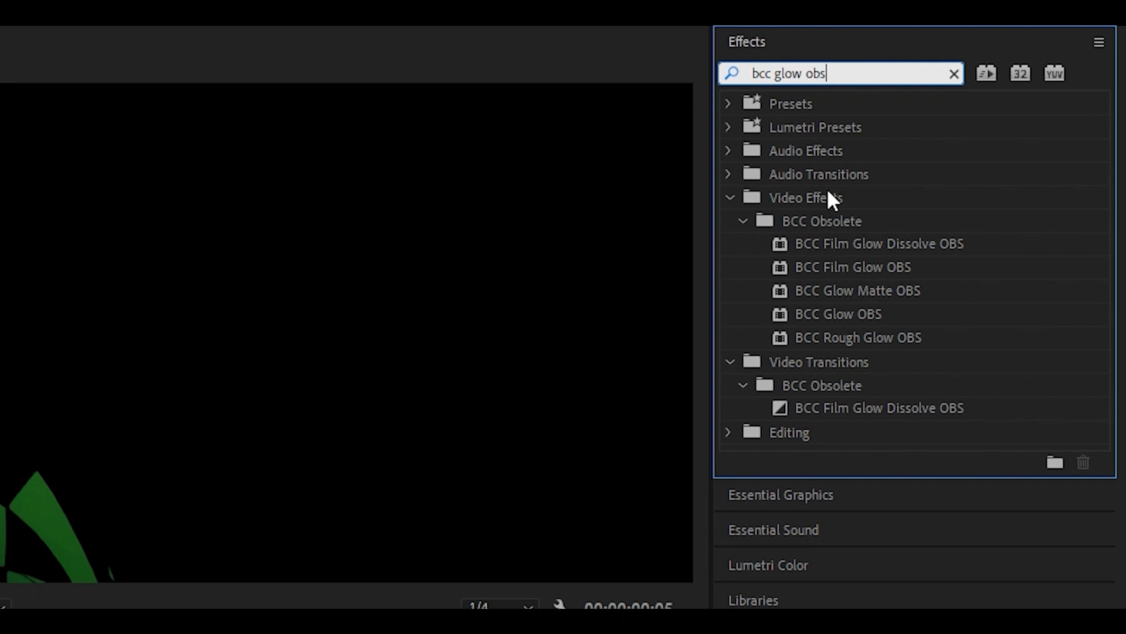
mouse_move(878, 330)
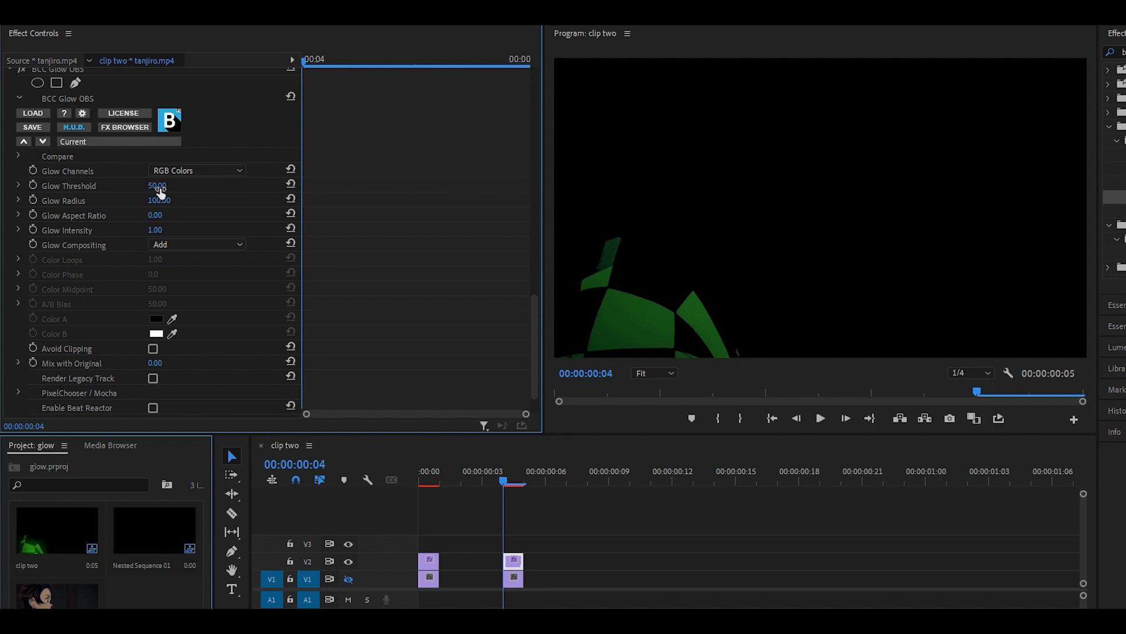
Step: Lower BCC Glow OBS Glow Threshold from 50 to 25 so the jacket glows
left_click_drag(156, 185, 136, 185)
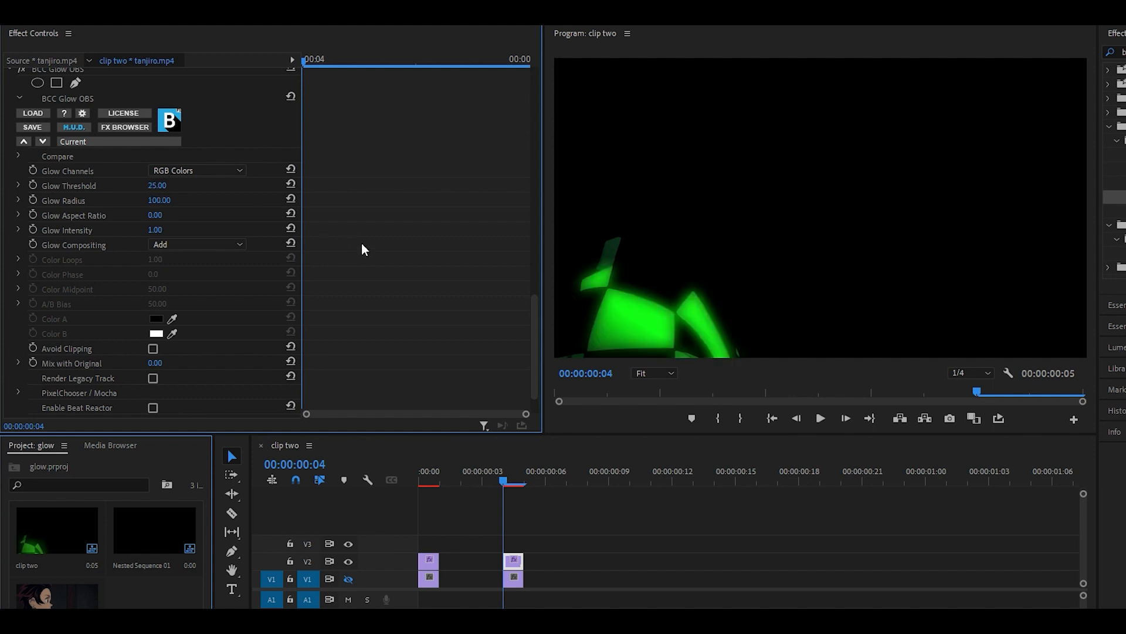
mouse_move(207, 196)
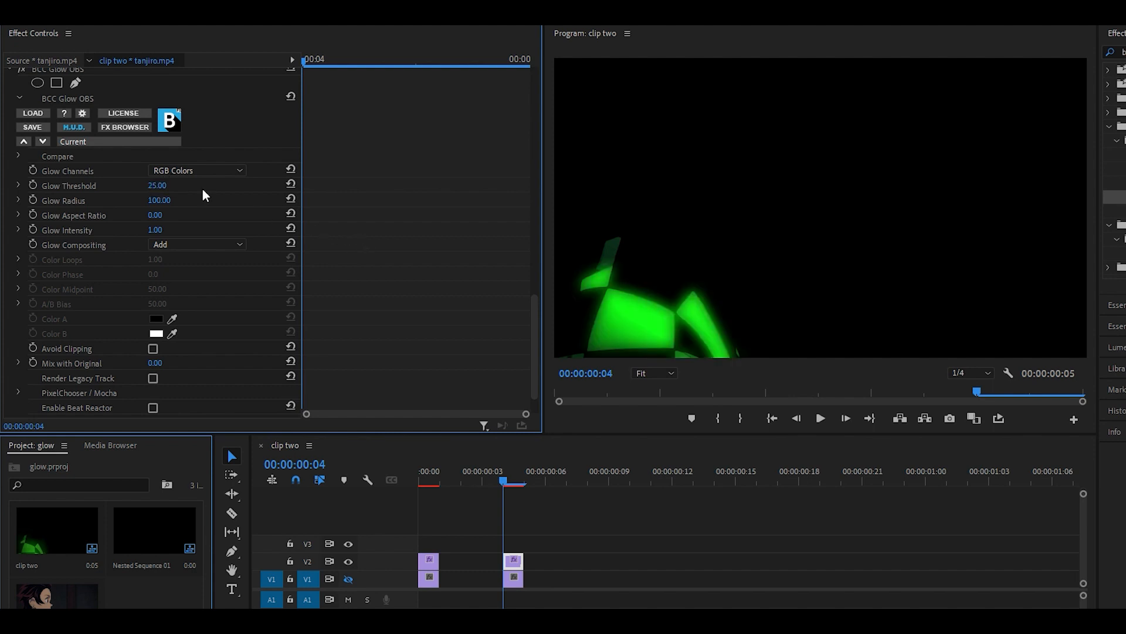
left_click_drag(156, 185, 143, 185)
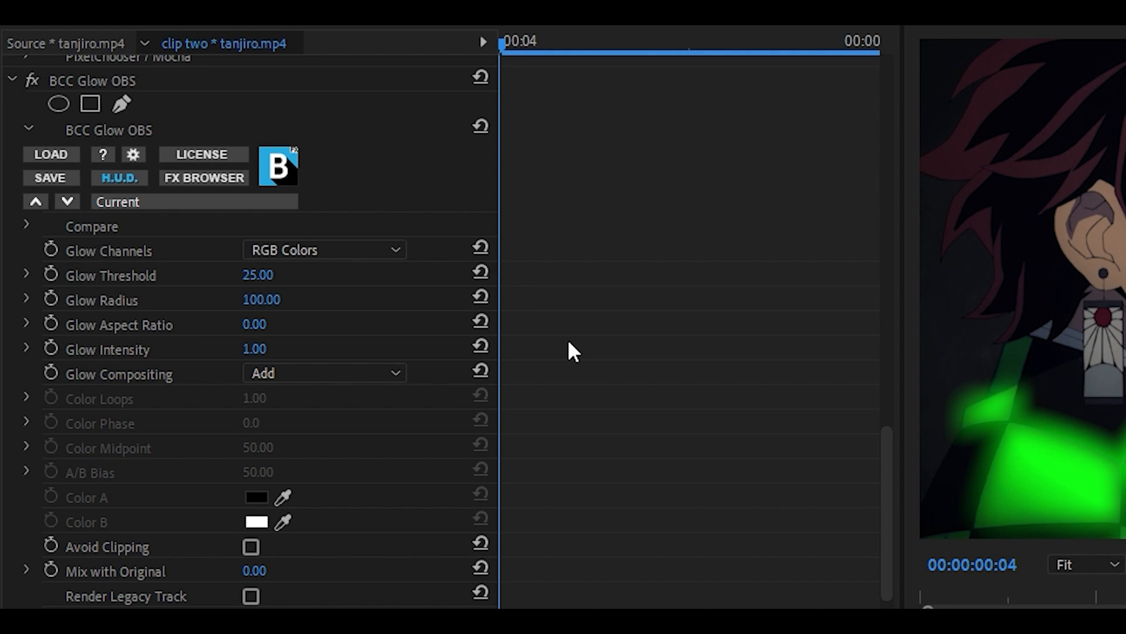
mouse_move(197, 352)
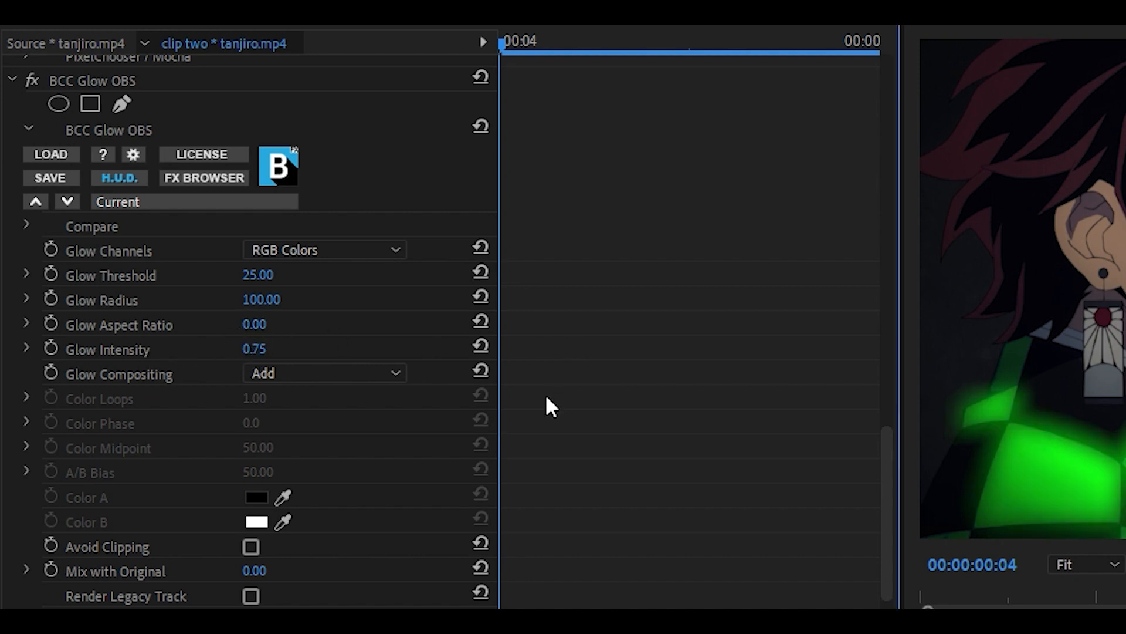
mouse_move(647, 423)
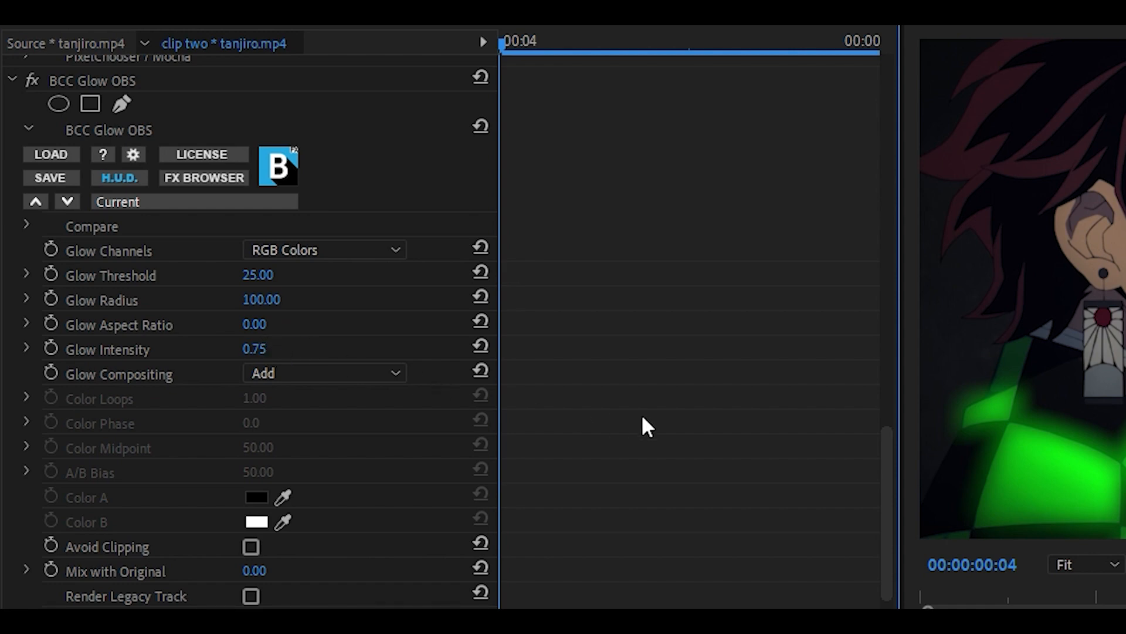